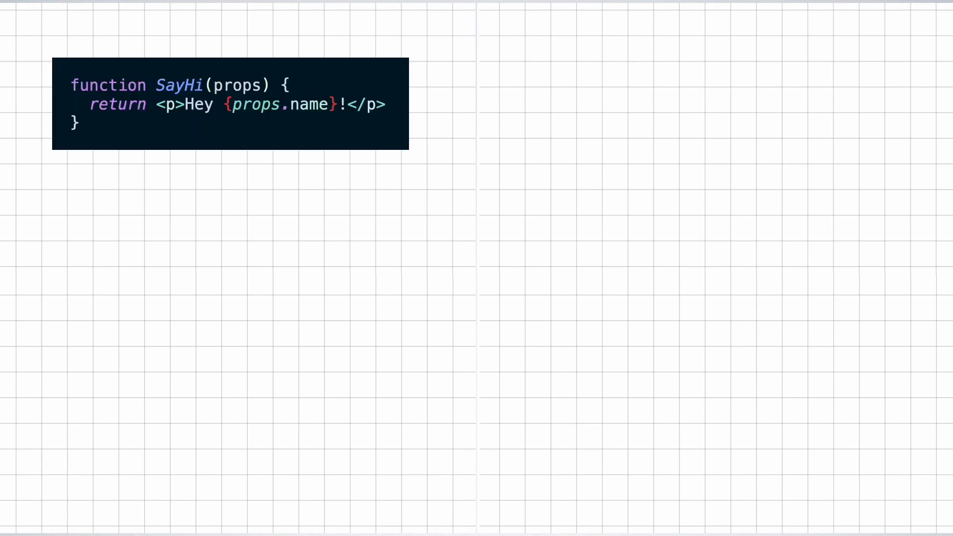
Step: Draw a curved pink arrow from the end of SayHi's return line rightward
drag(404, 124, 586, 121)
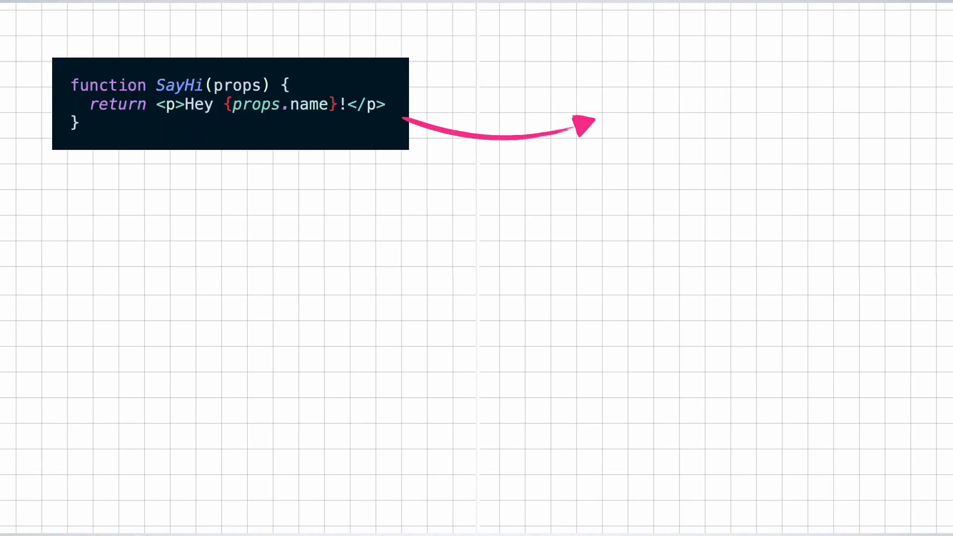